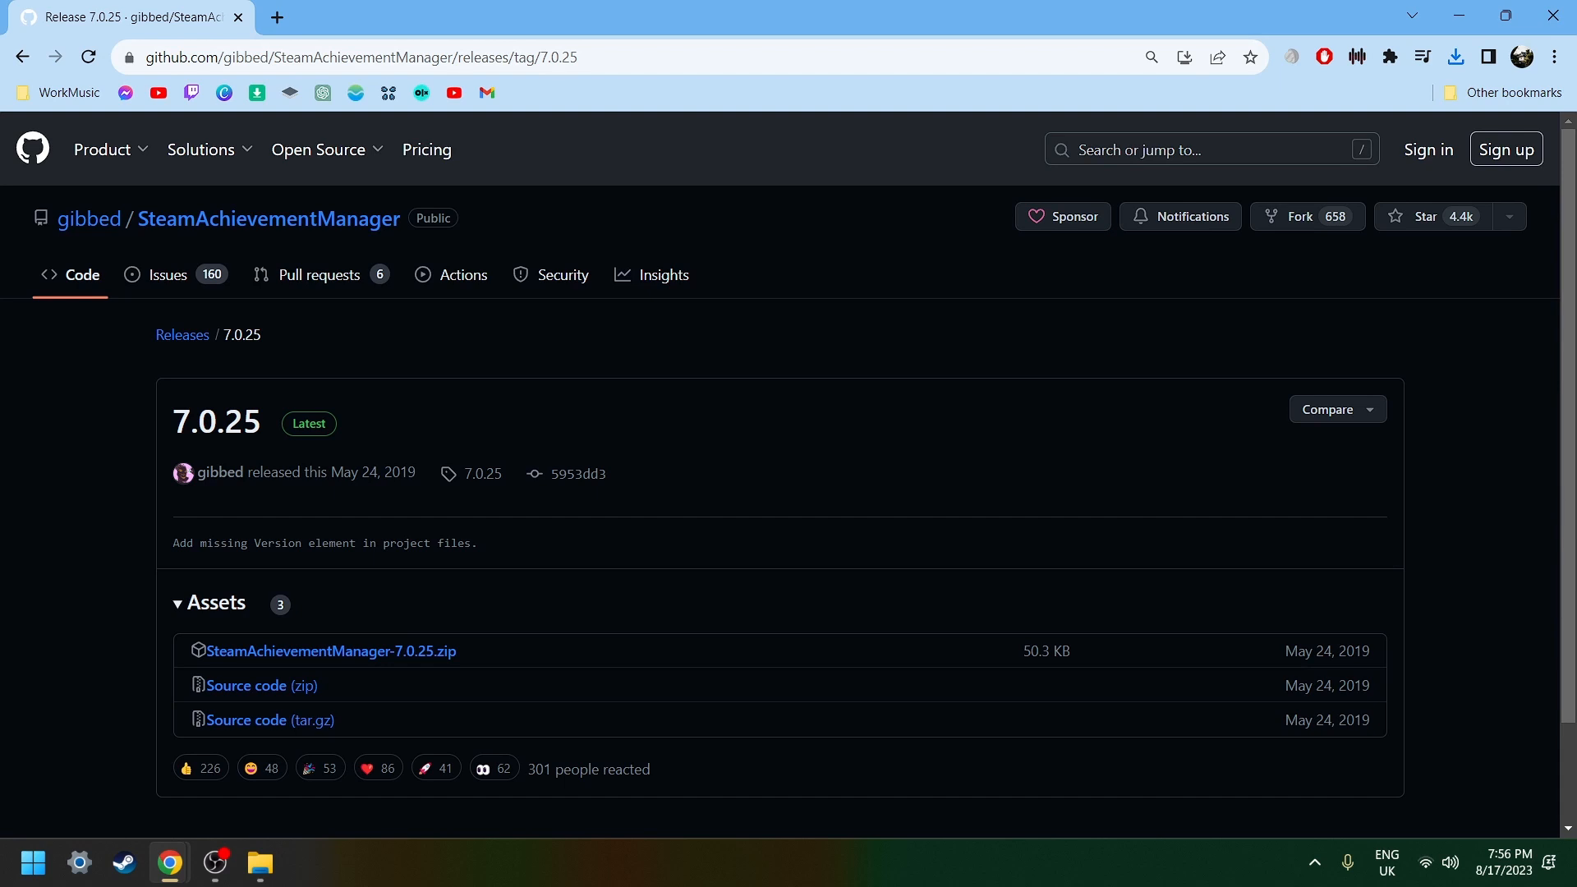
mouse_move(332, 650)
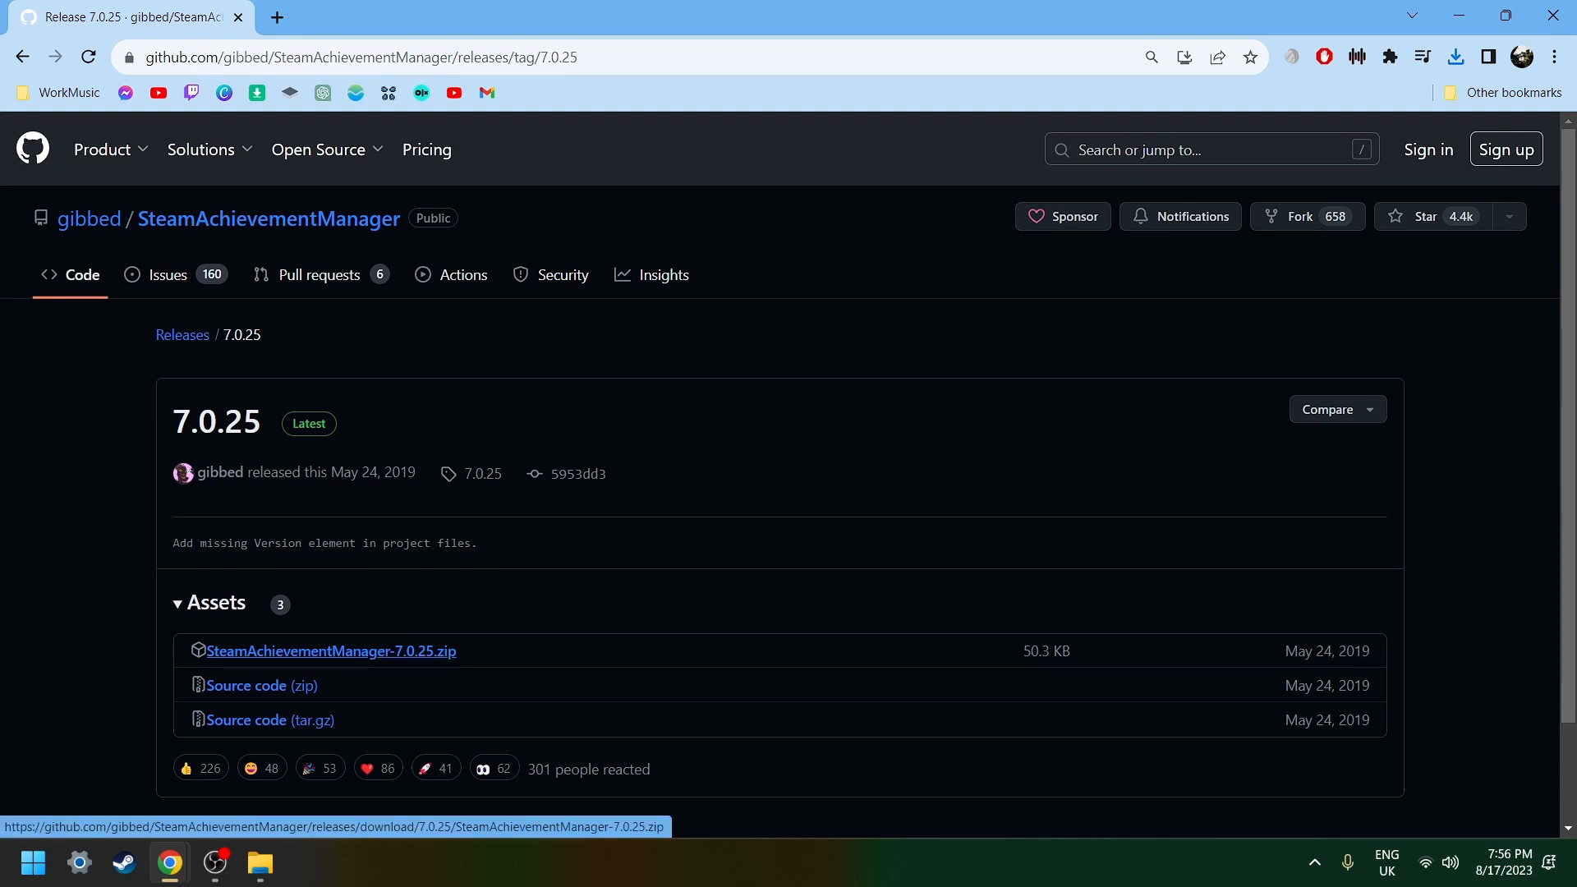
Step: Download the SteamAchievementManager-7.0.25.zip asset from the GitHub release page
click(1454, 56)
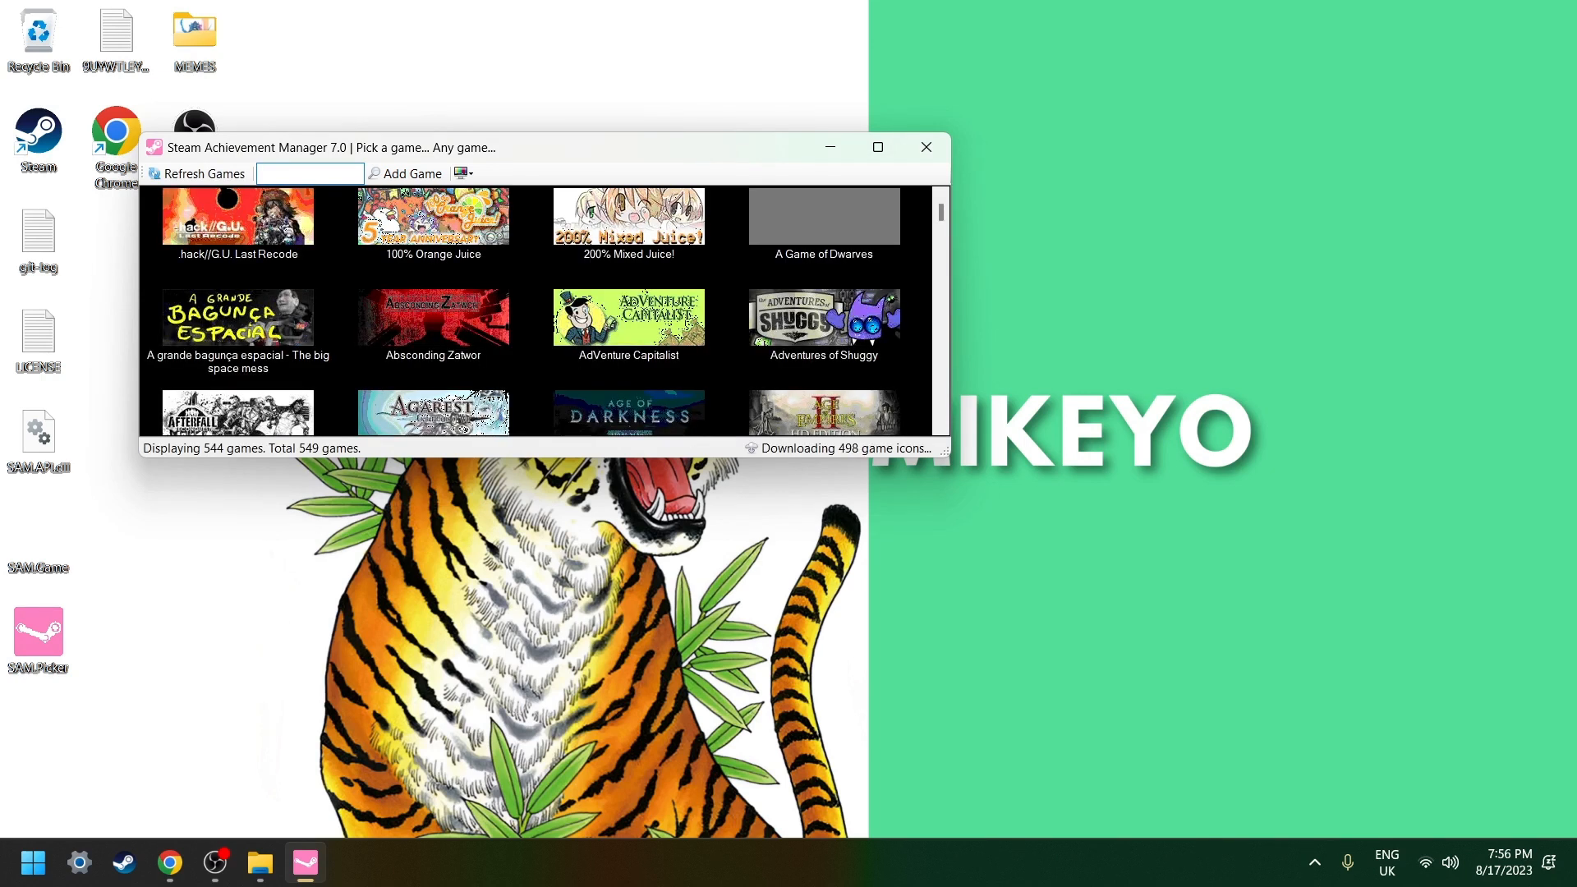
Step: Filter the game list to 'Hentai Girl' and open its achievements window
text(Hentai Girl)
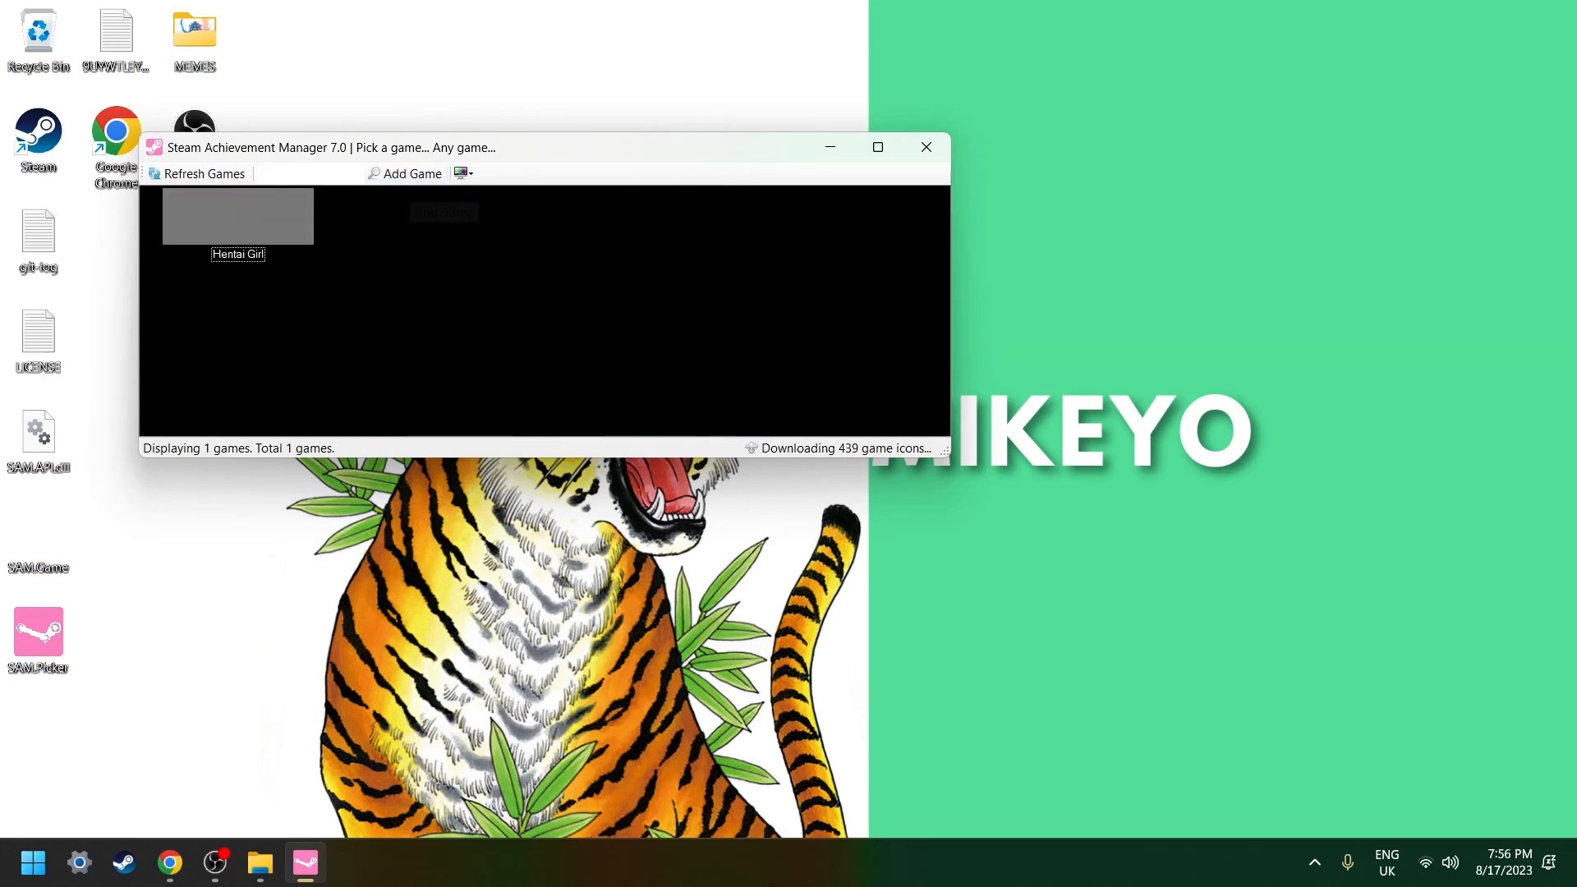
double_click(236, 216)
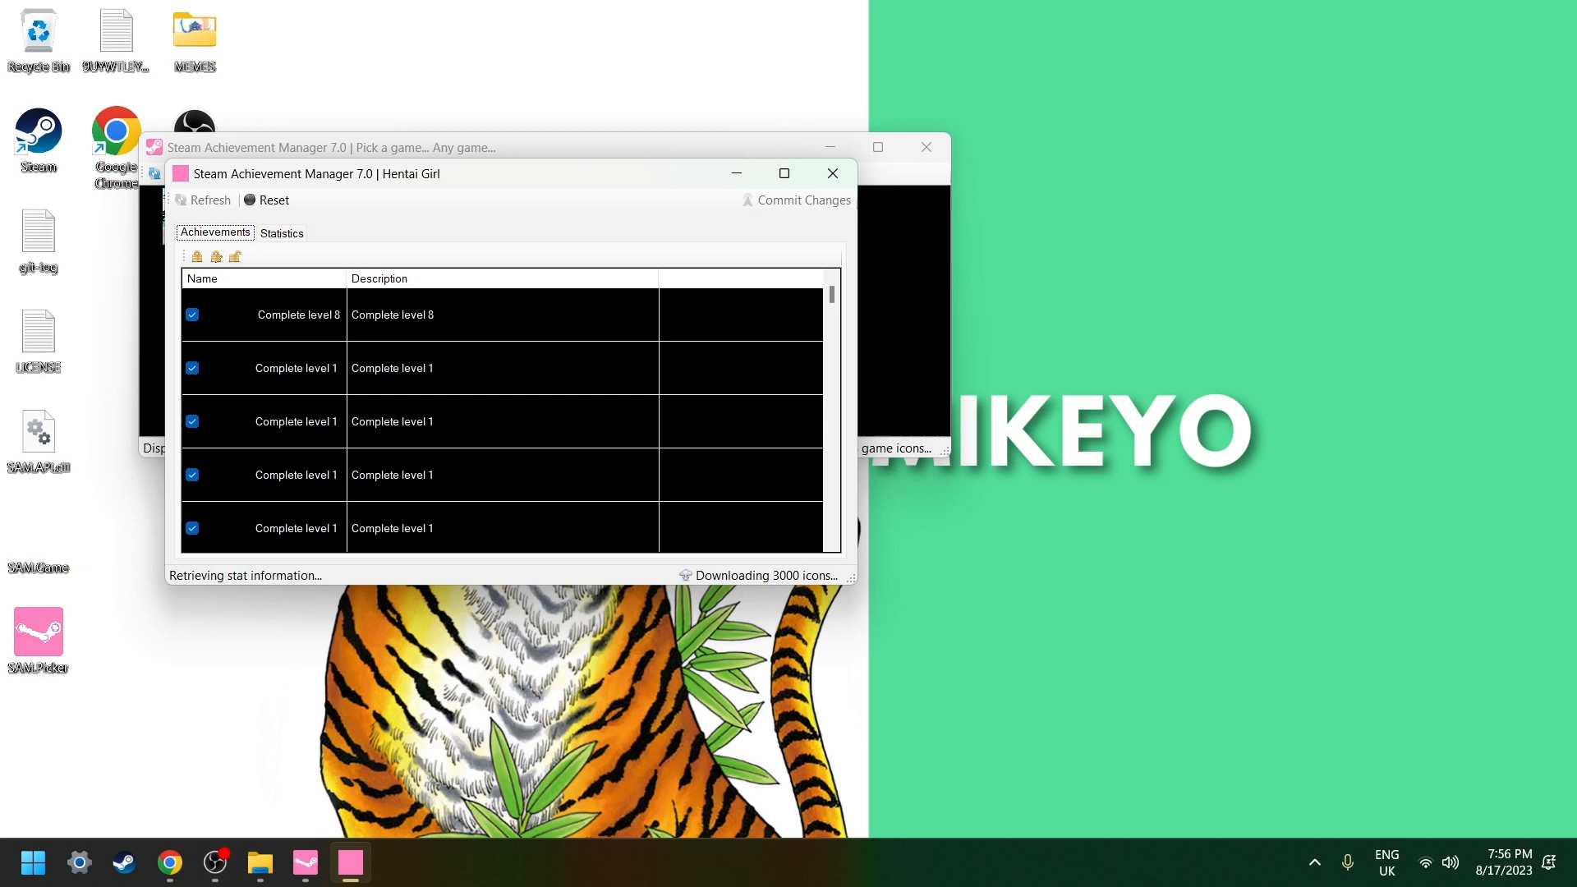
Step: Reset Hentai Girl's achievements and statistics, confirming both warning dialogs
click(271, 199)
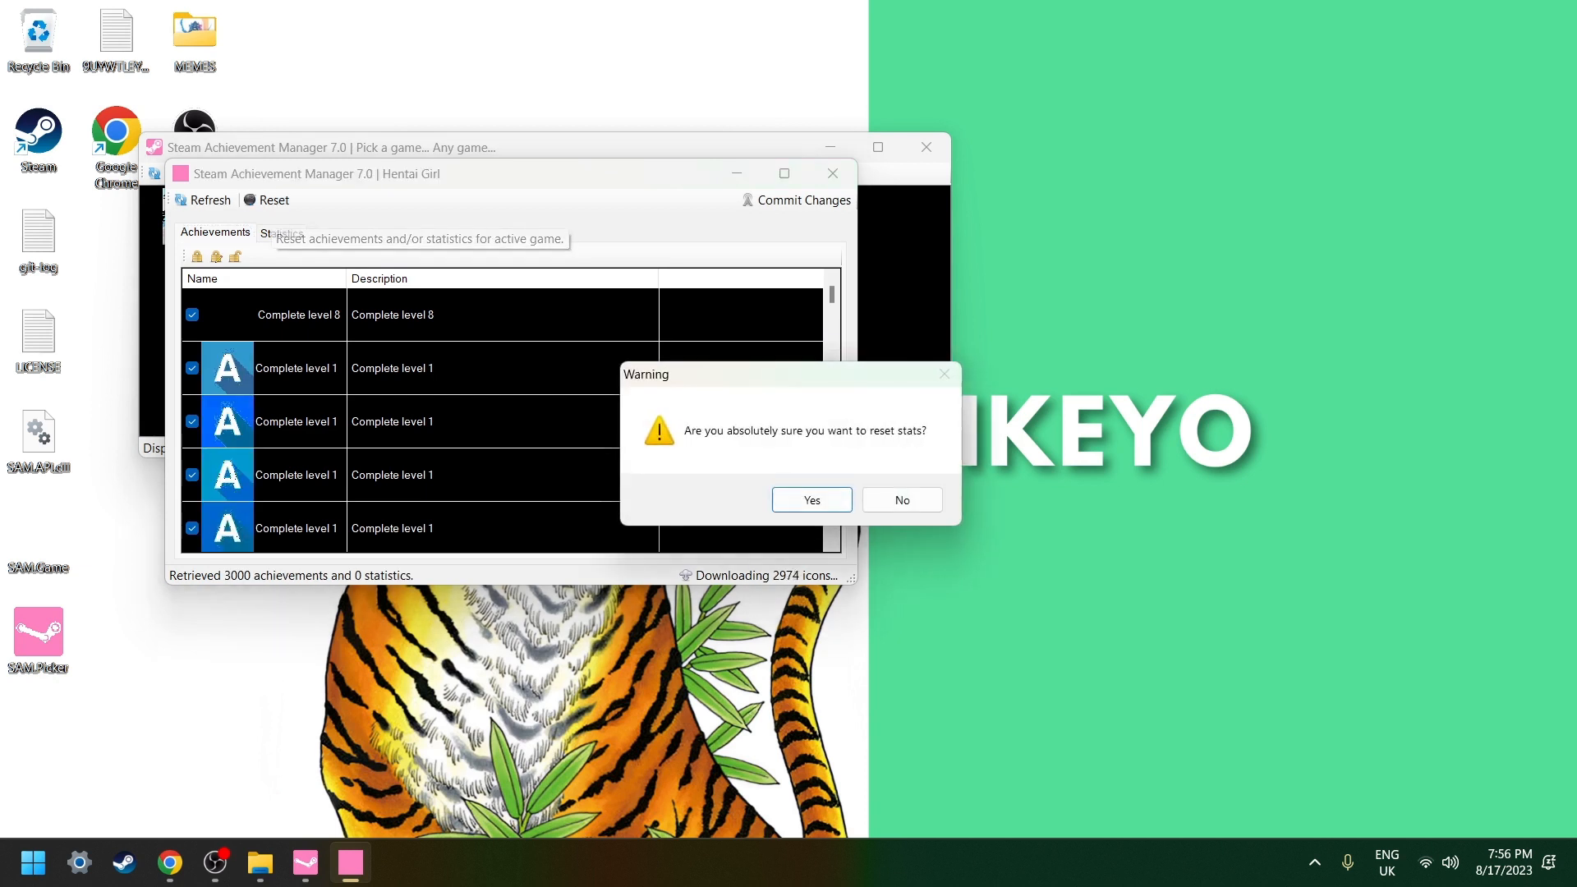
click(811, 500)
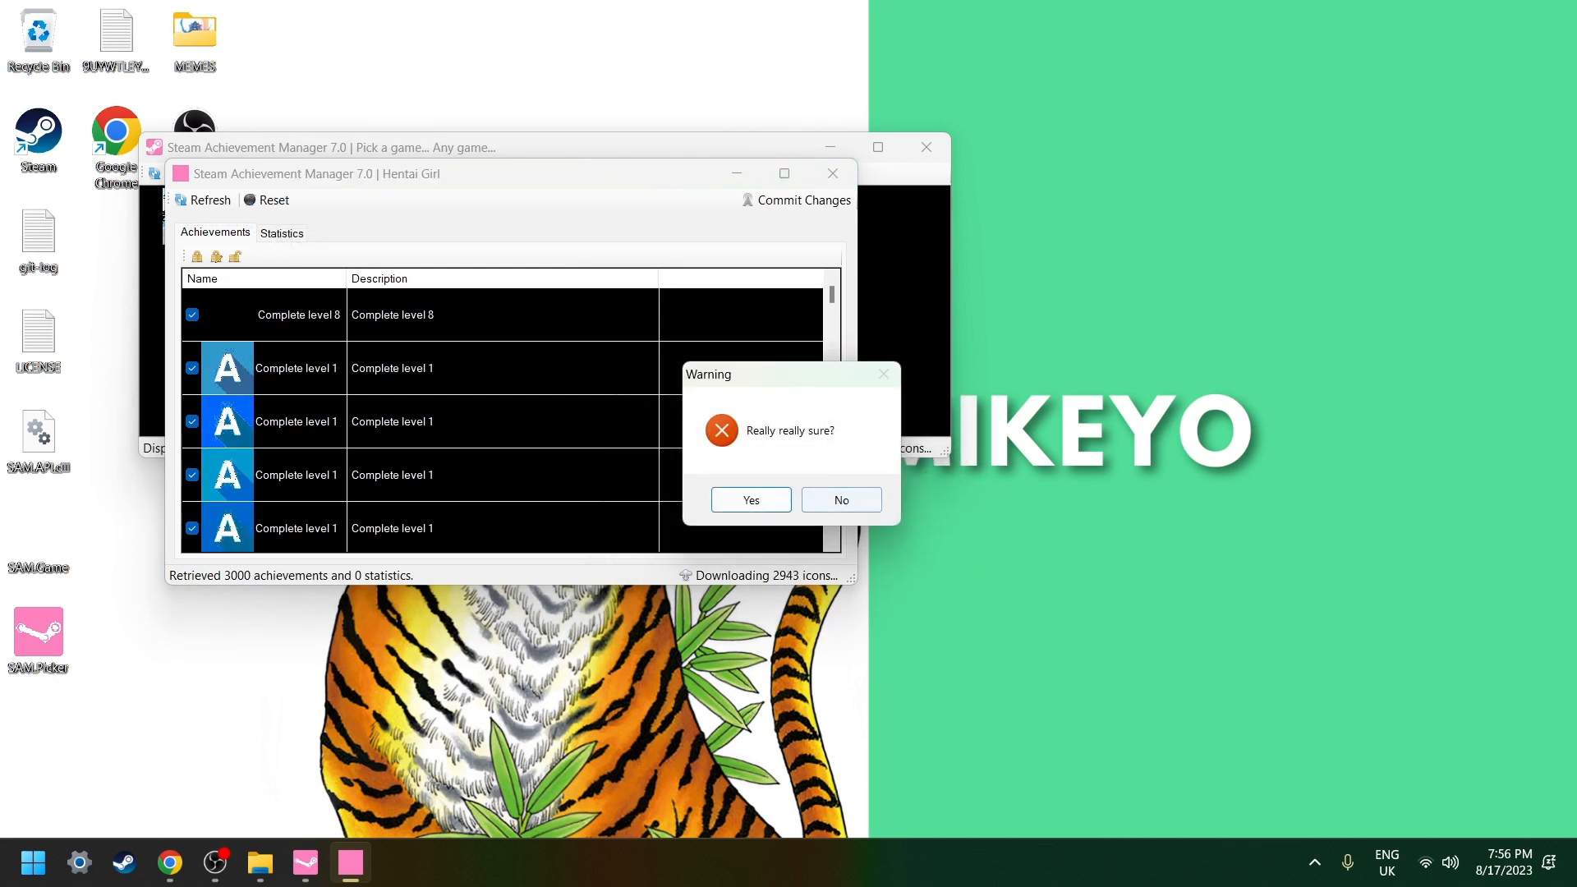
click(749, 499)
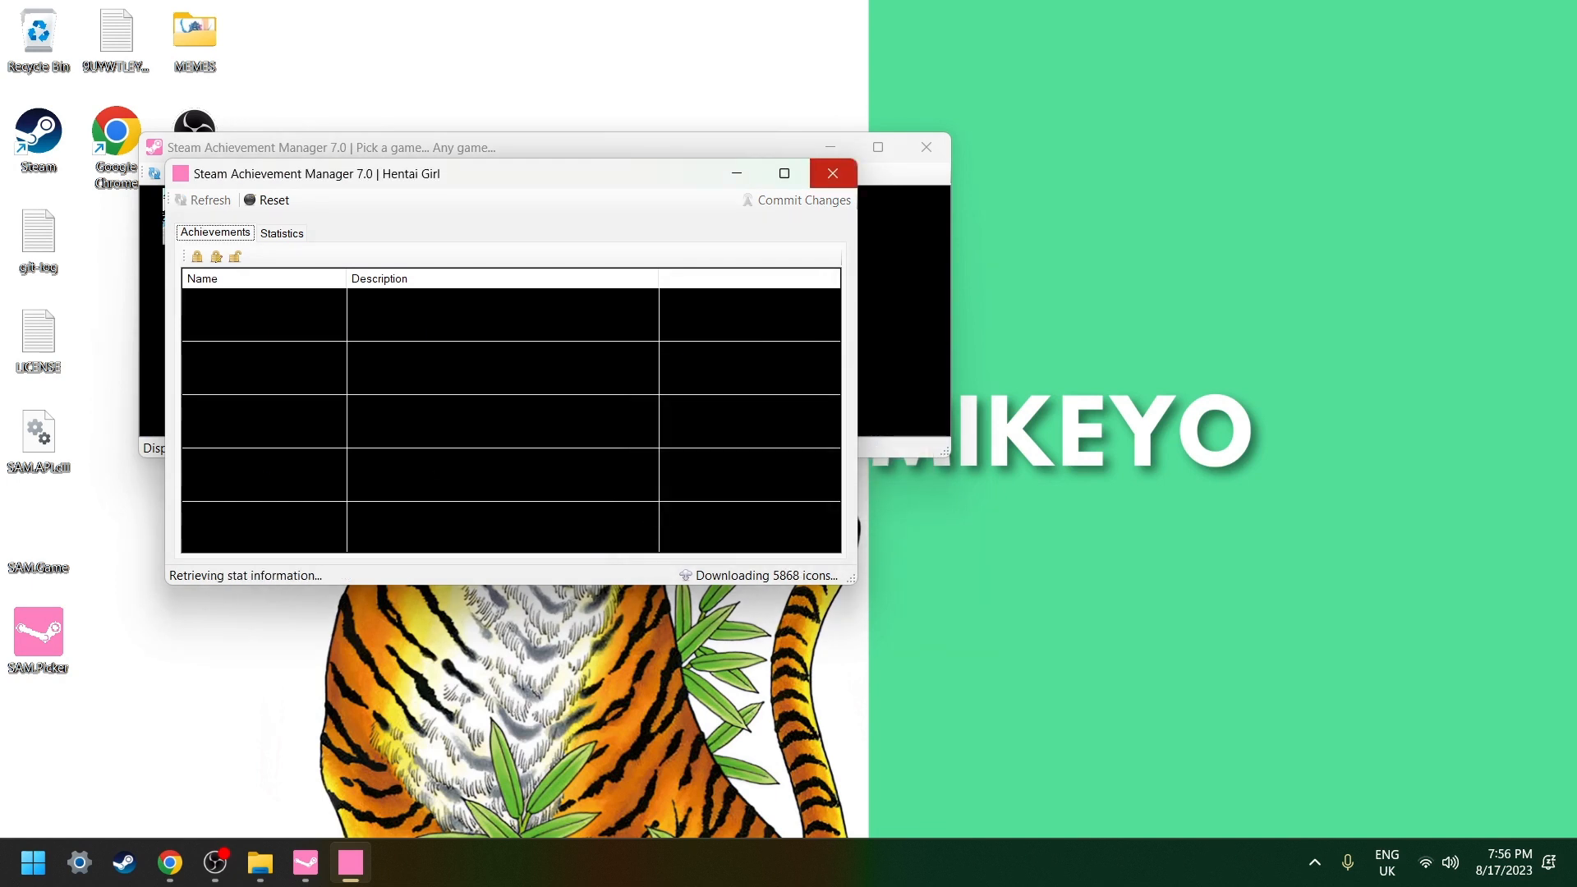
mouse_move(832, 173)
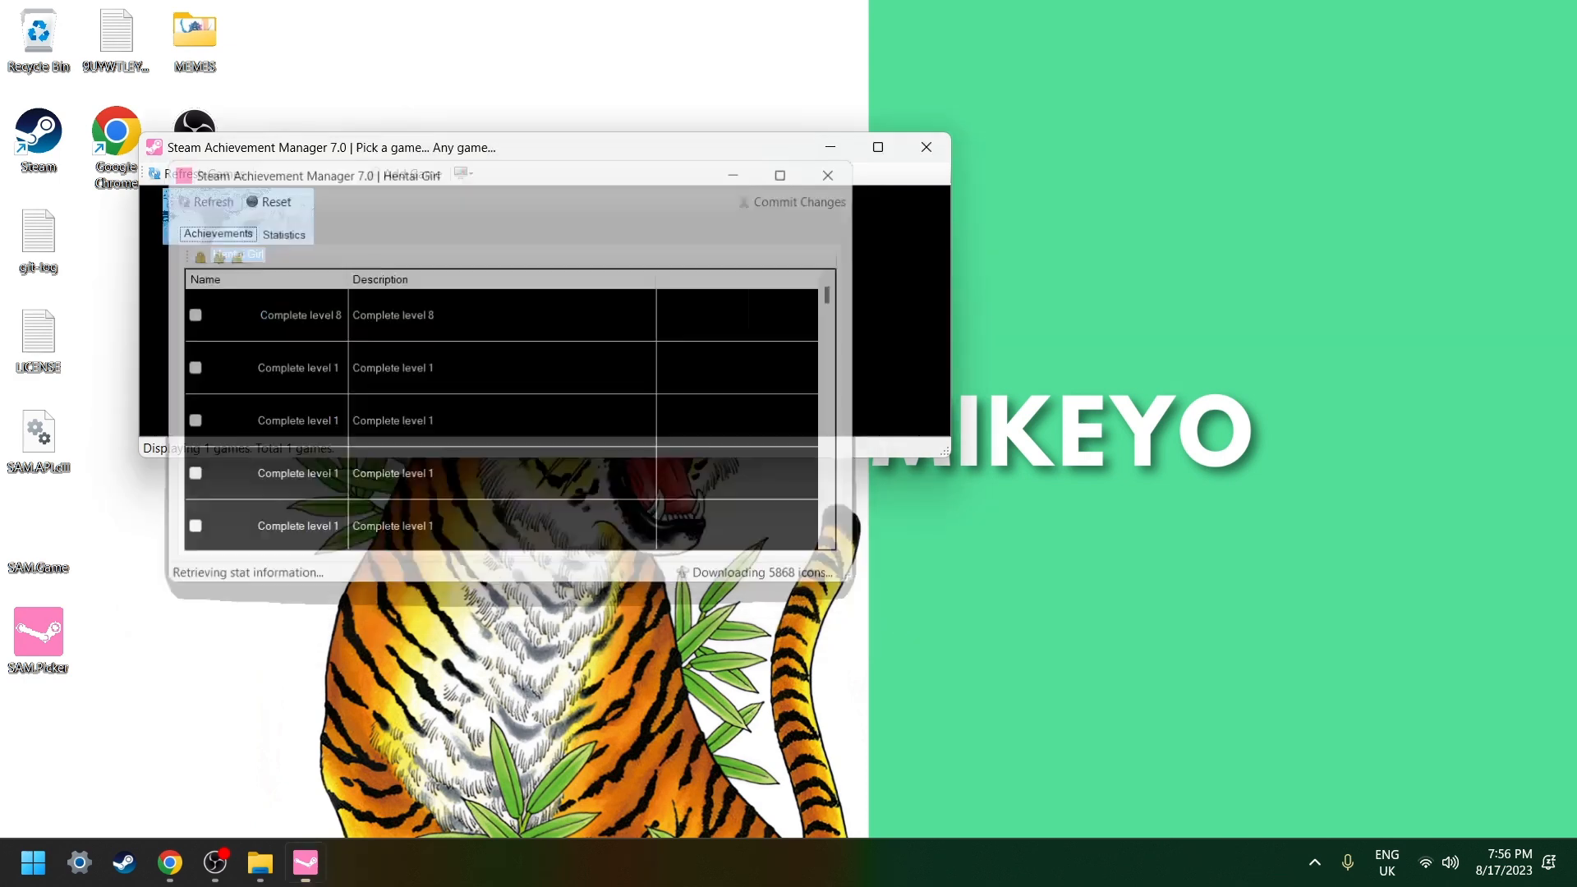
Step: Close the Steam Achievement Manager windows, leaving the desktop showing
click(925, 146)
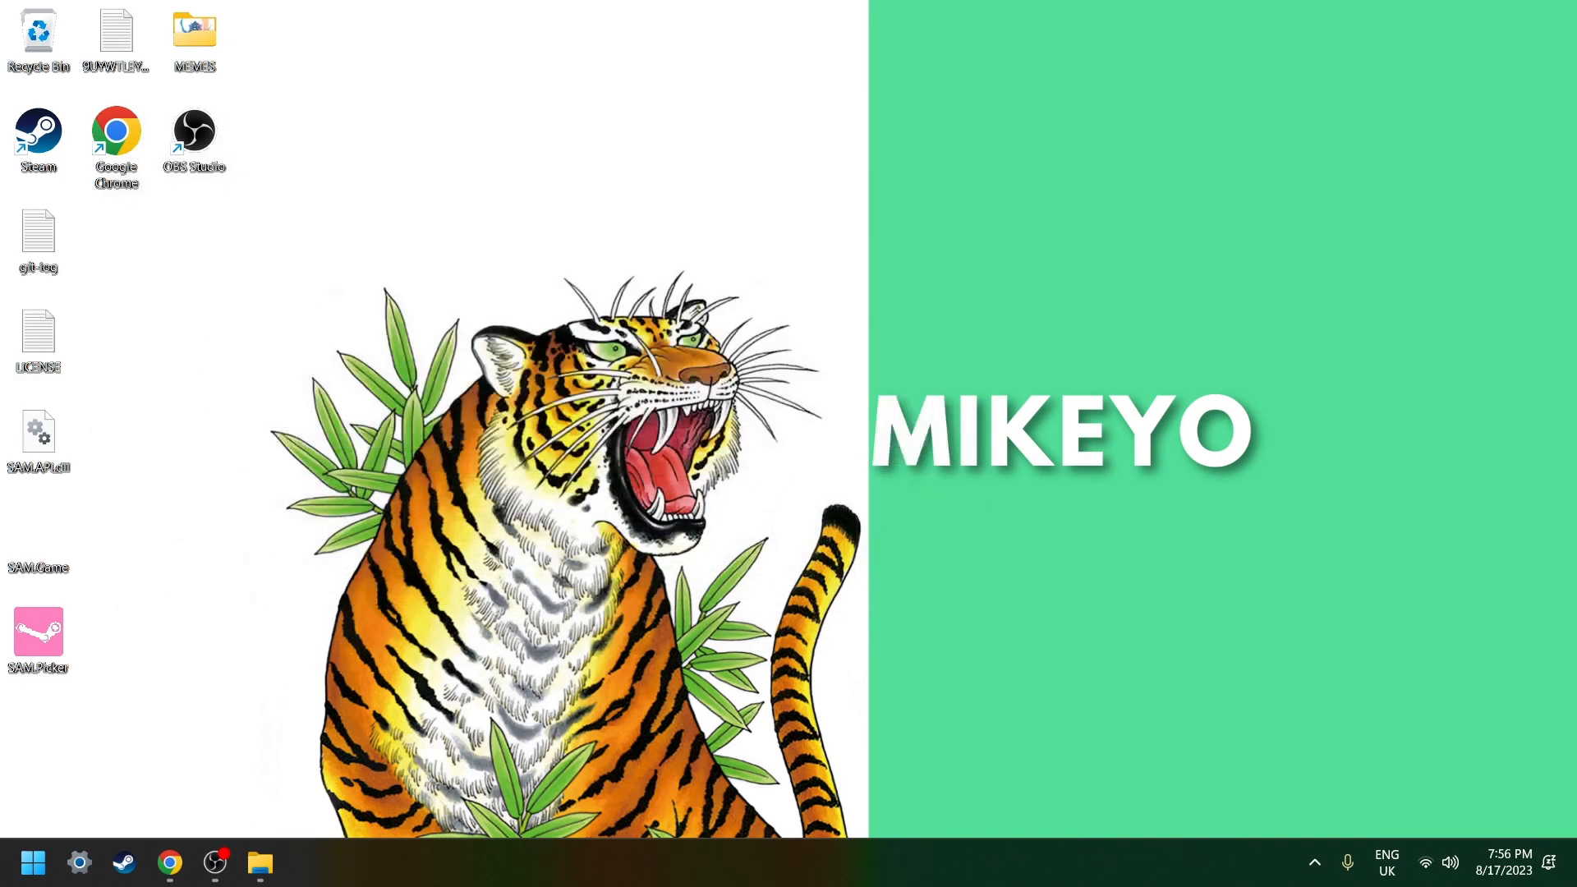